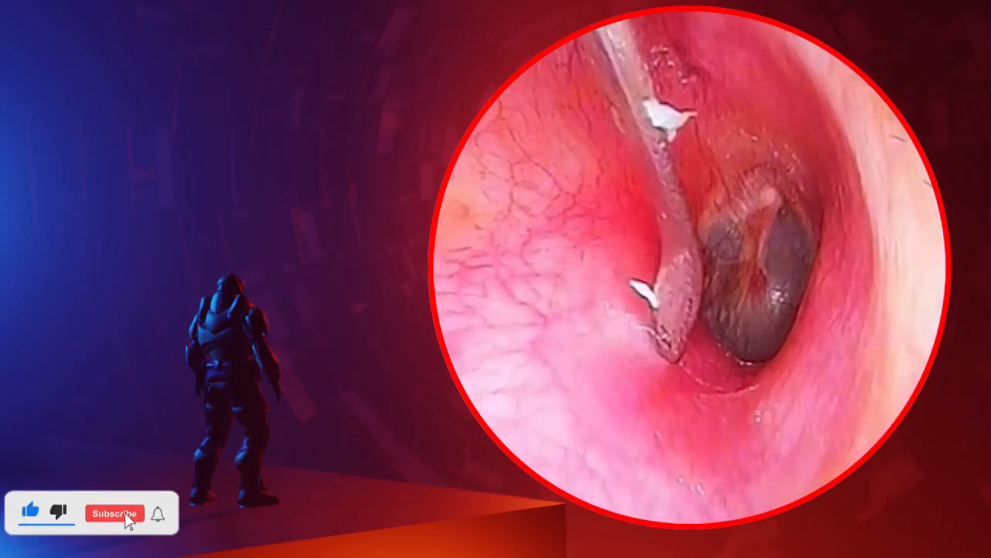
pyautogui.click(116, 513)
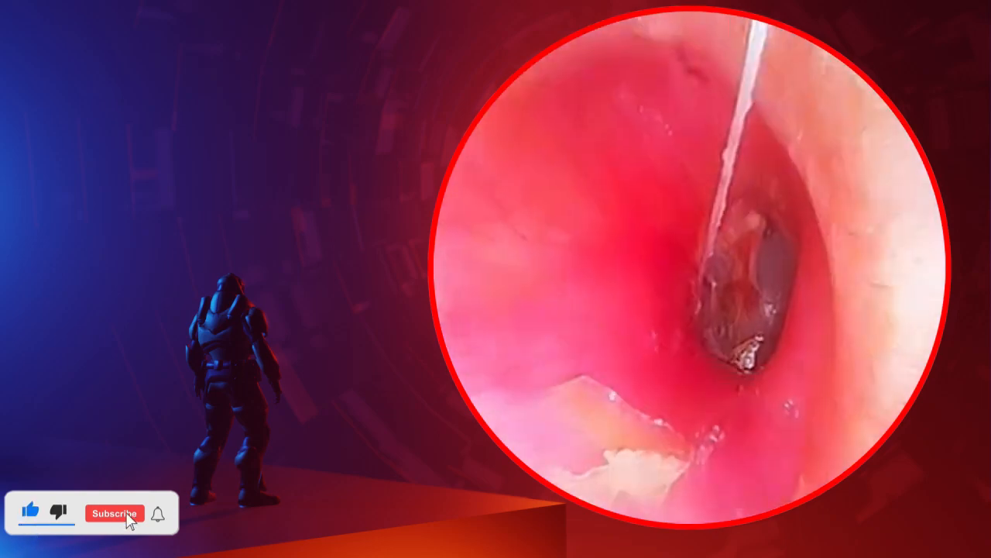
pyautogui.click(116, 515)
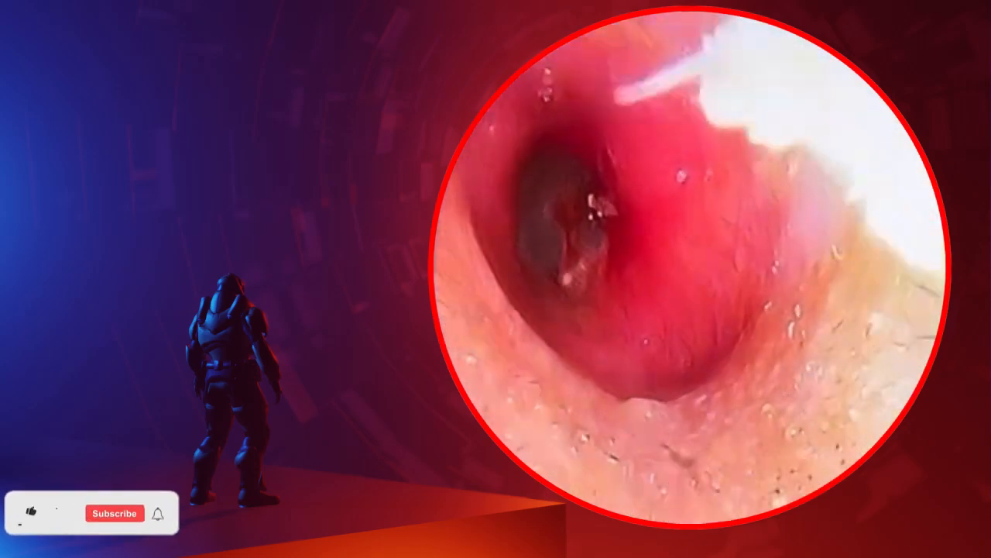
pyautogui.click(35, 512)
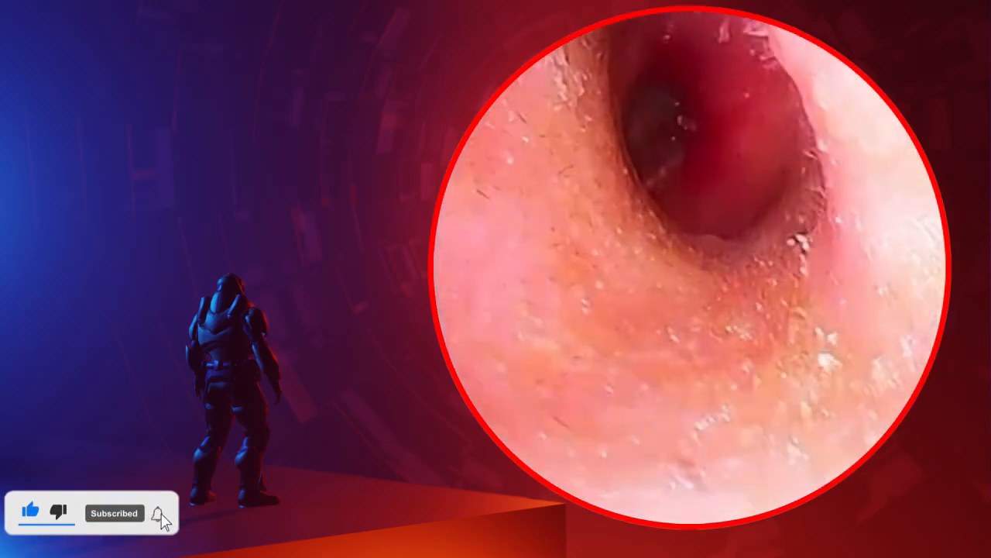
pyautogui.click(158, 513)
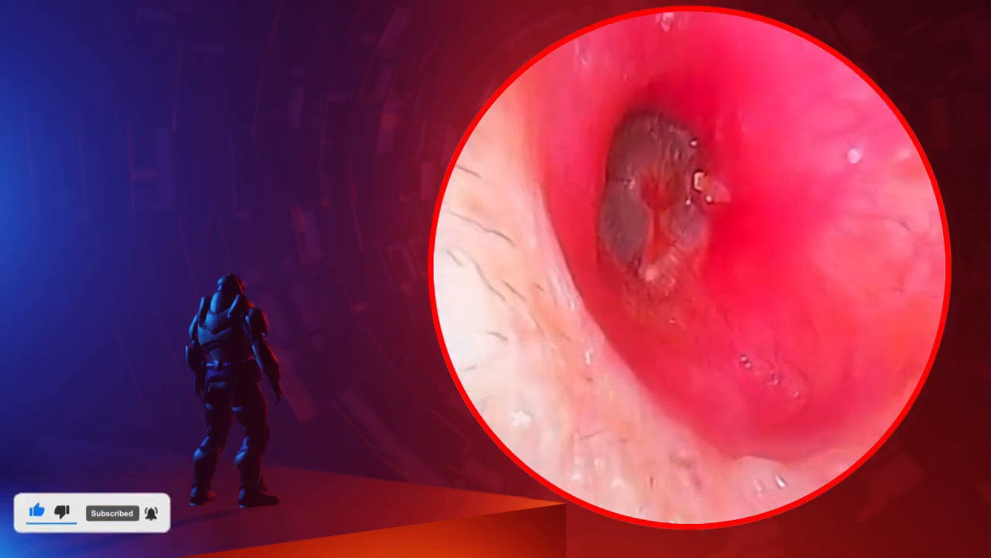